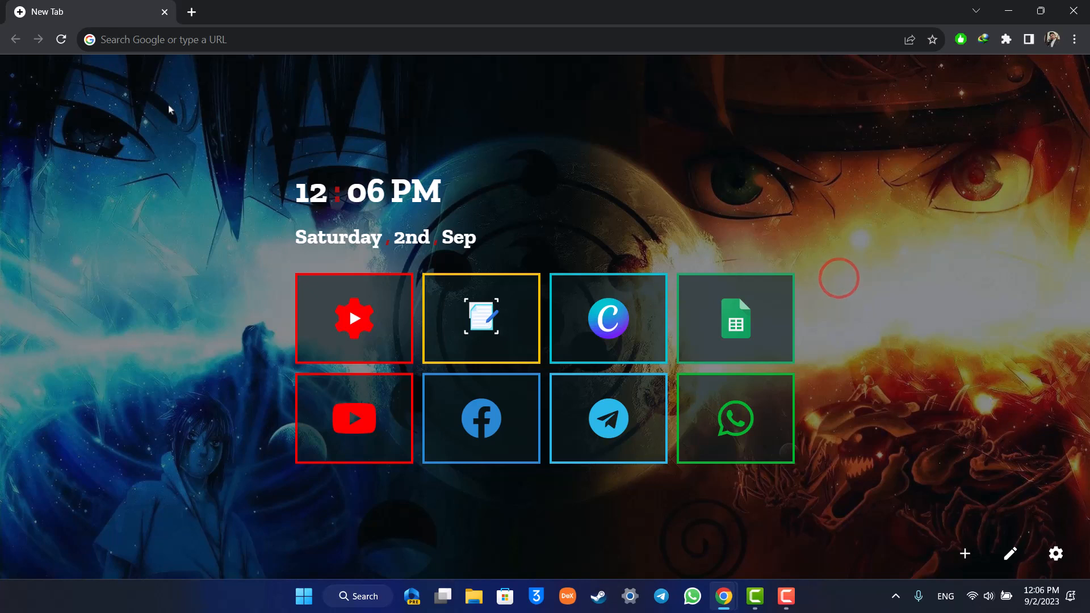
pyautogui.click(1054, 40)
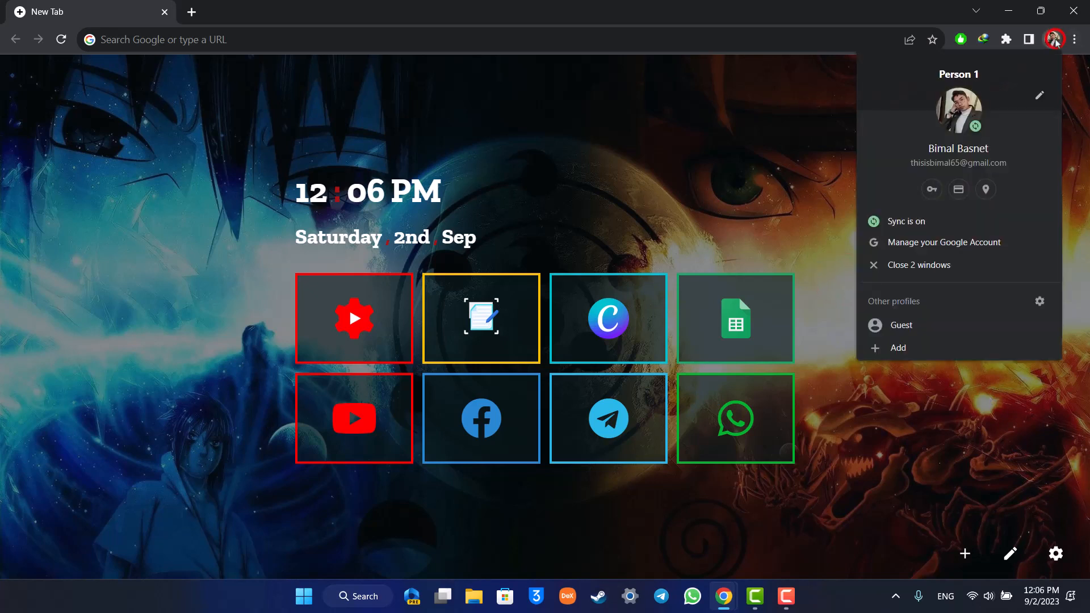
pyautogui.moveTo(946, 242)
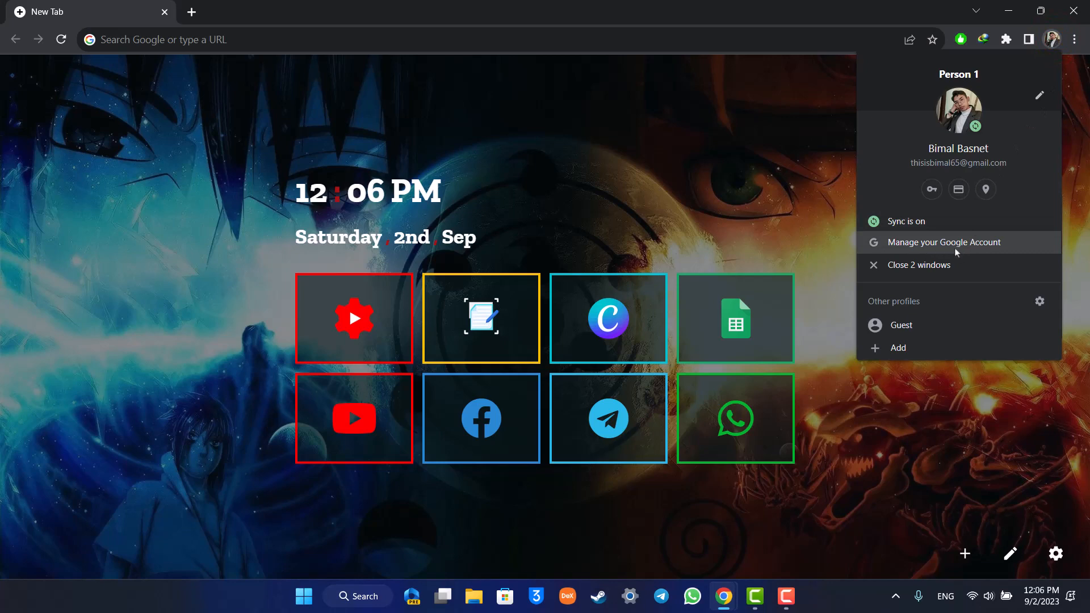
pyautogui.click(946, 242)
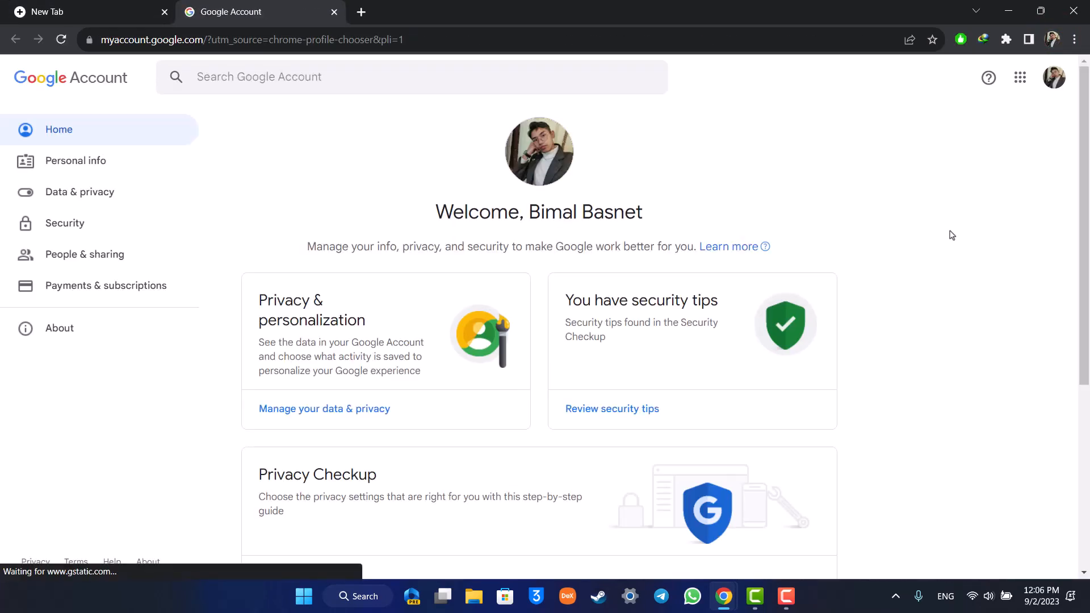
pyautogui.moveTo(65, 224)
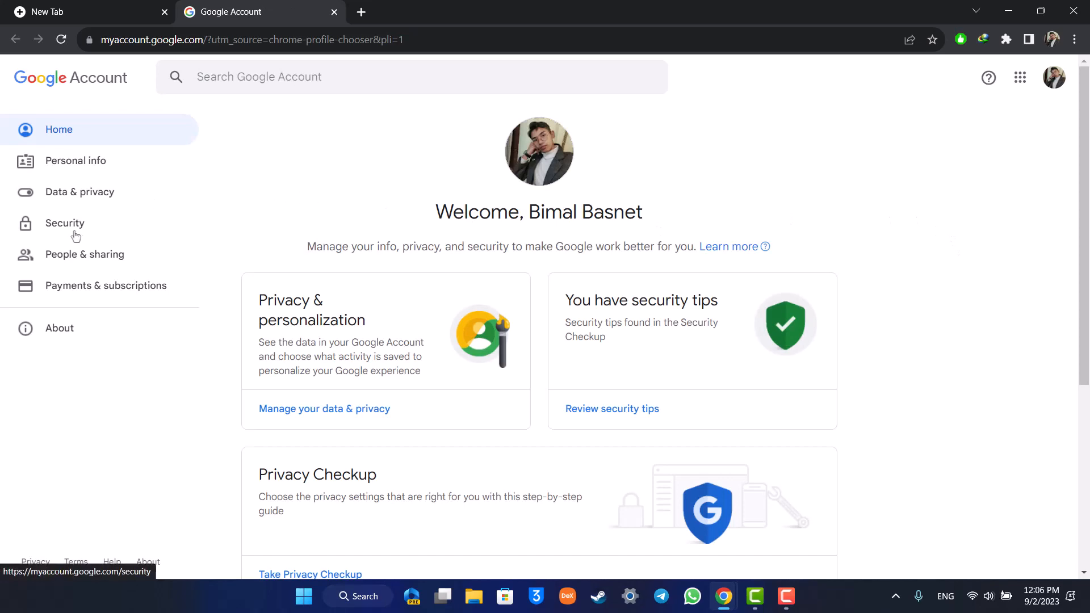
# Go to Security and choose 2-Step Verification under 'How you sign in to Google'.
pyautogui.click(63, 224)
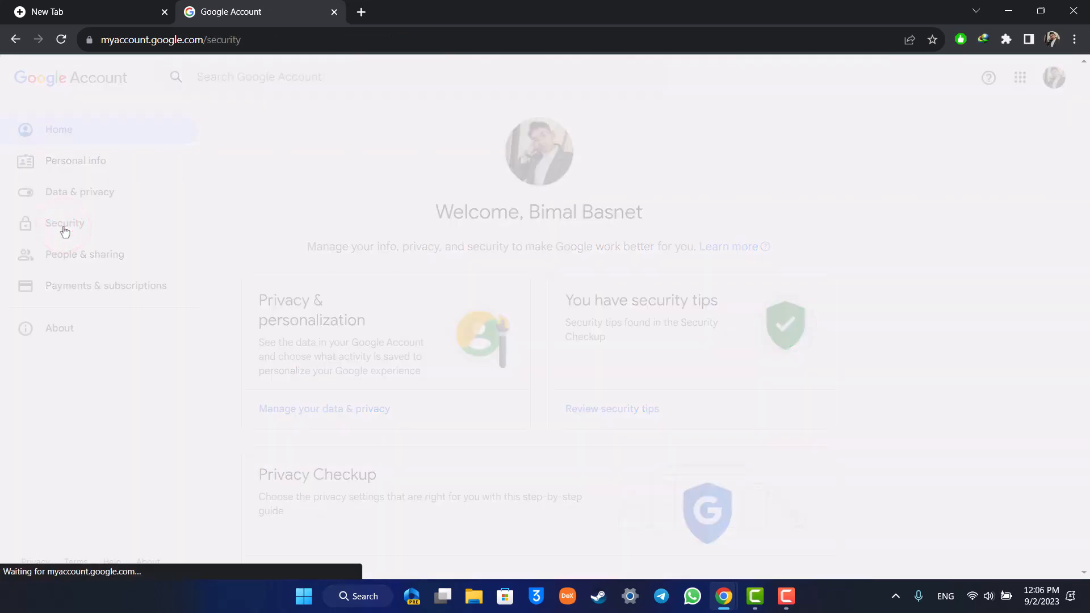
pyautogui.click(64, 222)
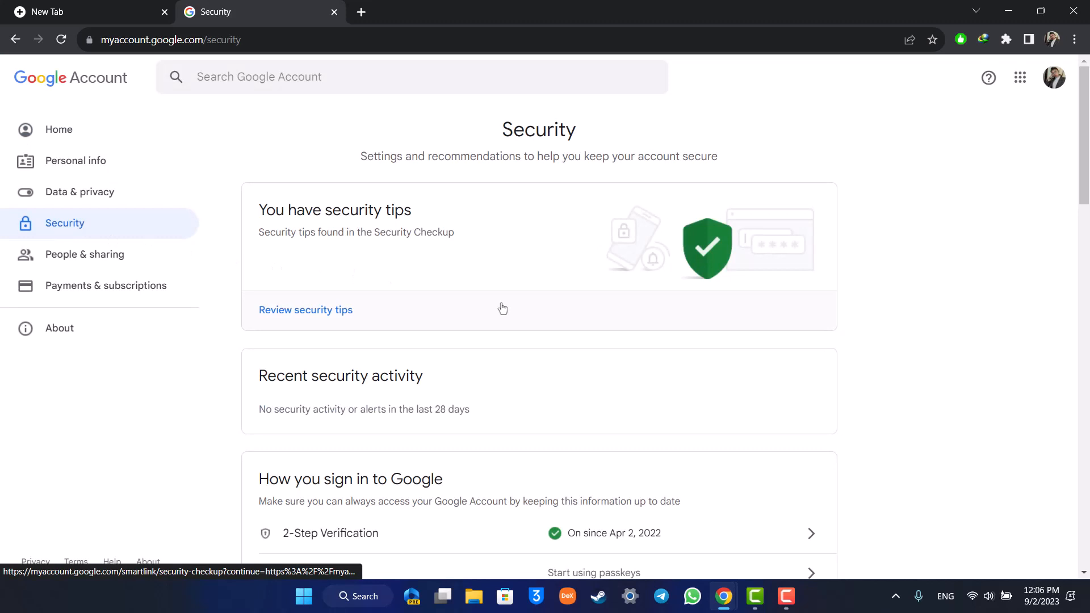
pyautogui.scroll(-3)
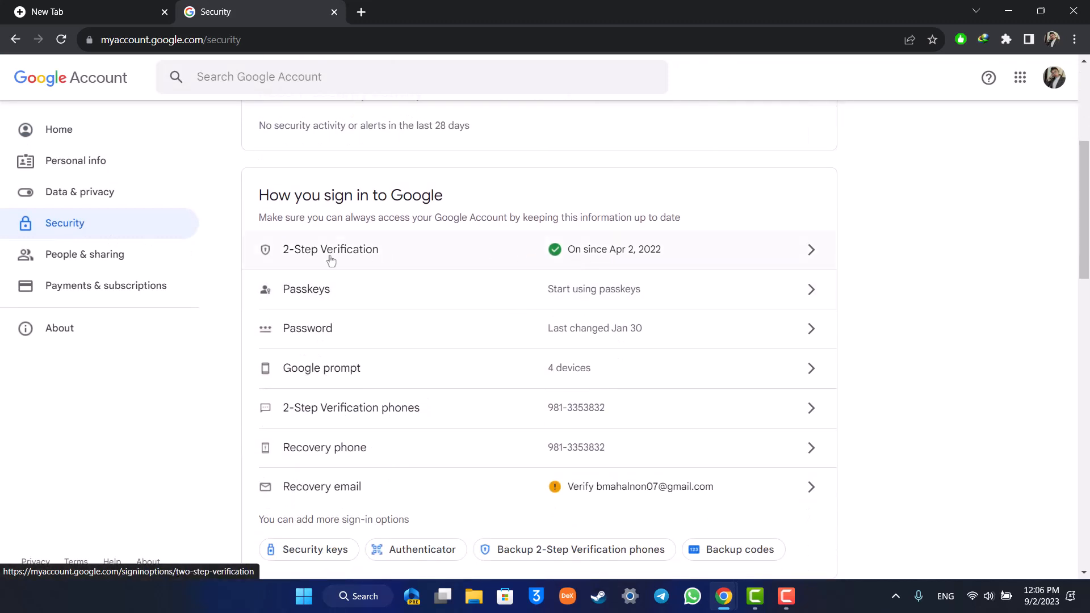
pyautogui.click(614, 249)
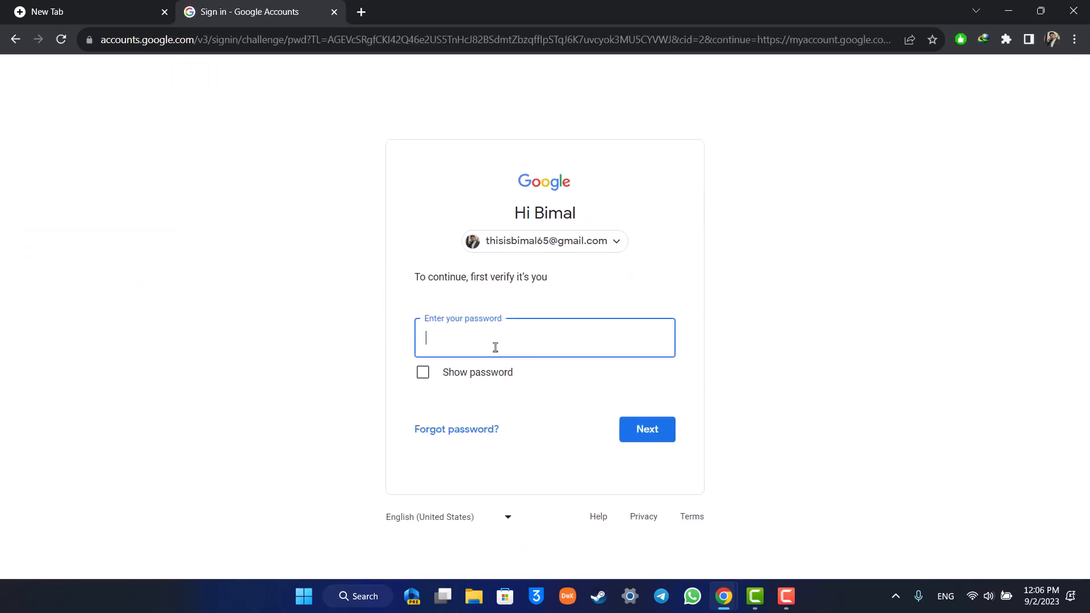
# Enter the account password and confirm with Next to reach the 2-Step Verification page.
pyautogui.write('password')
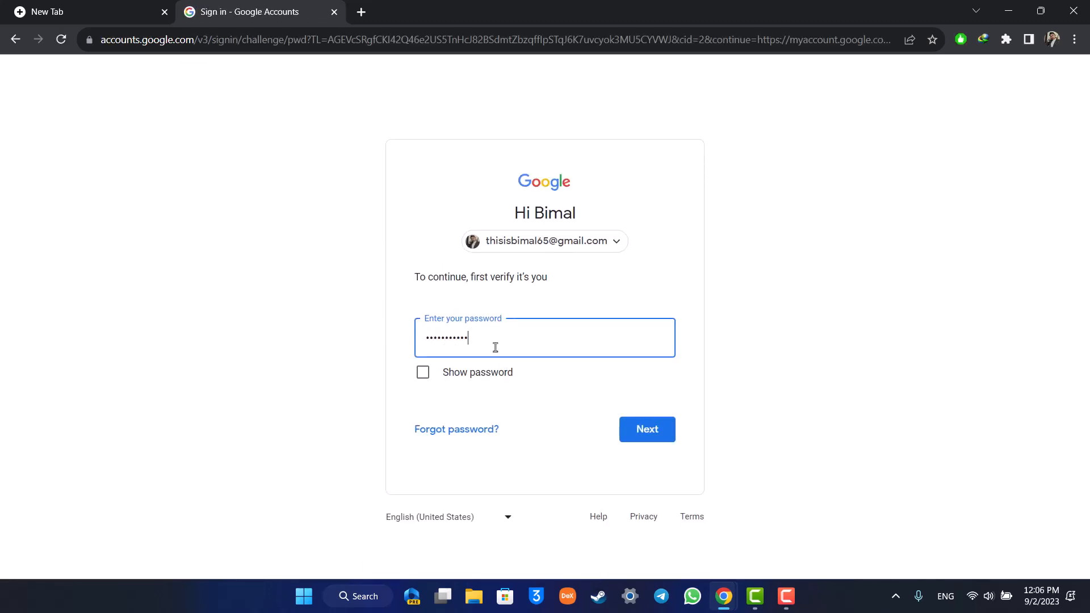
pyautogui.click(646, 430)
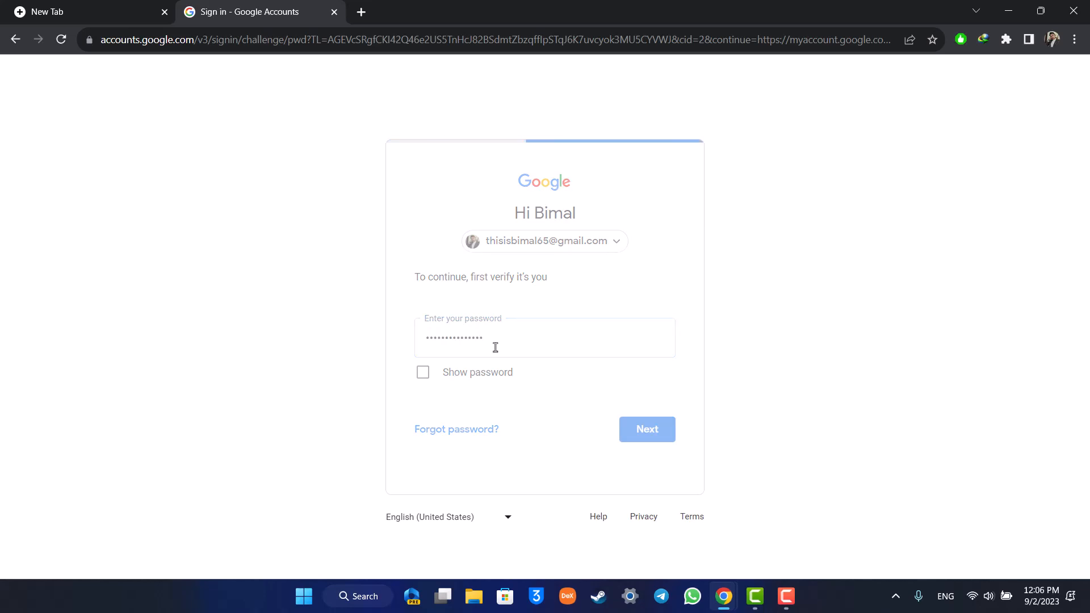
pyautogui.click(646, 429)
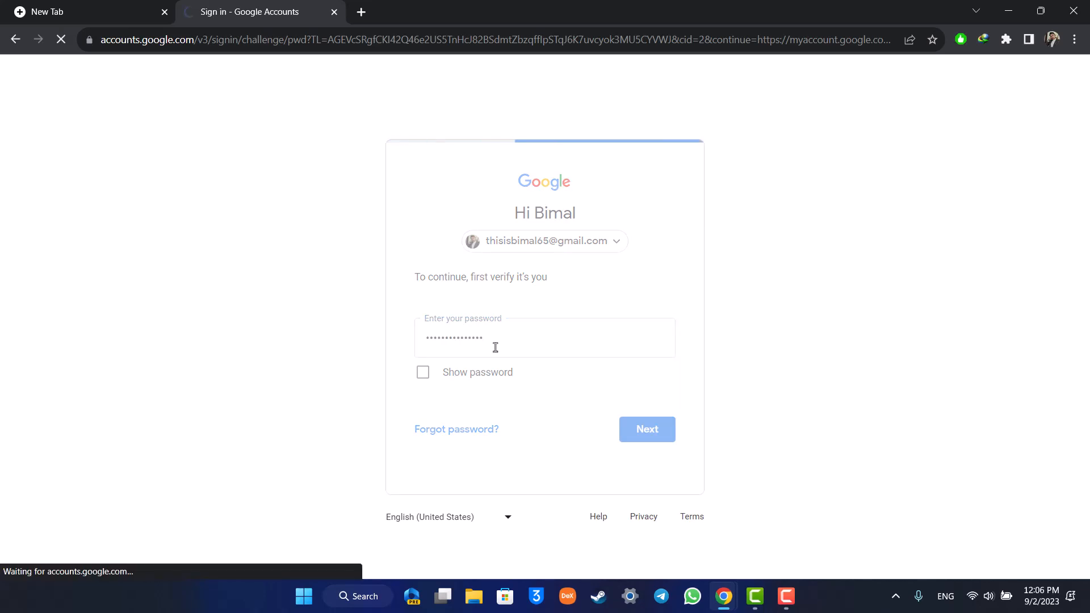
pyautogui.click(646, 429)
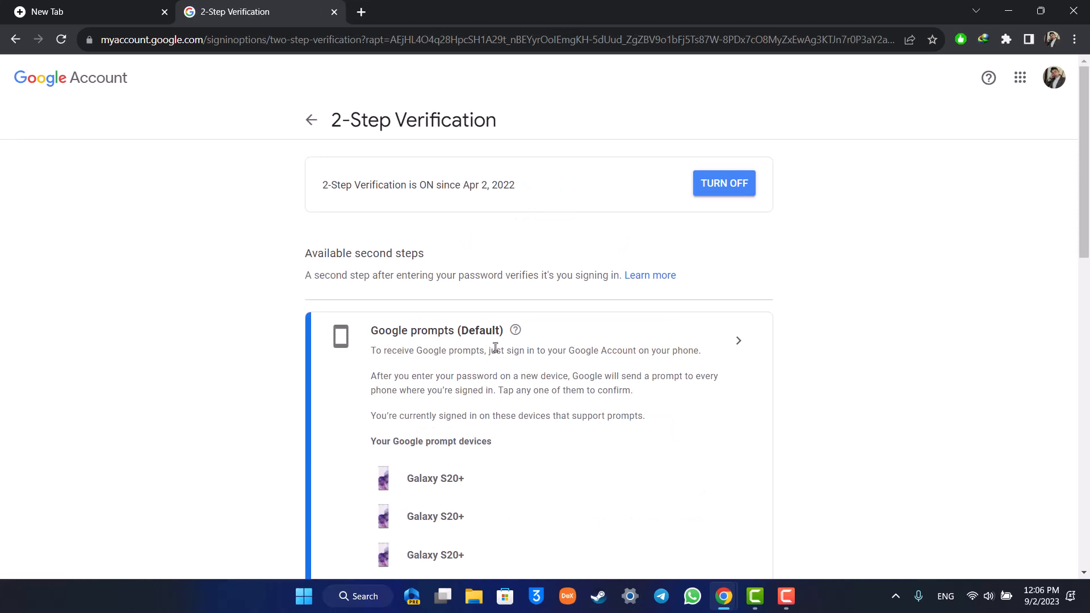
pyautogui.moveTo(331, 189)
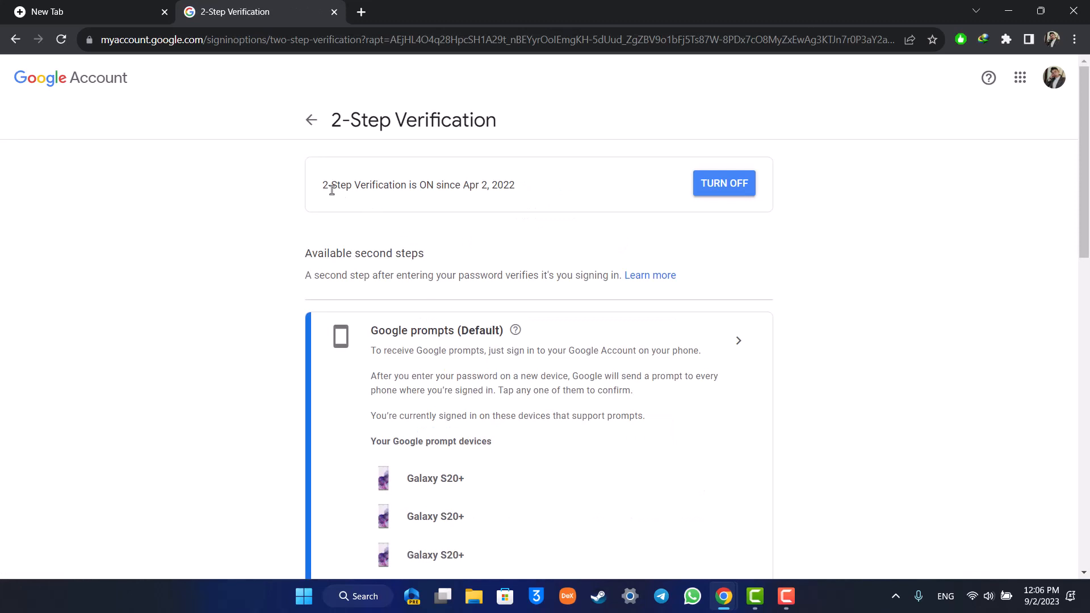
pyautogui.moveTo(531, 348)
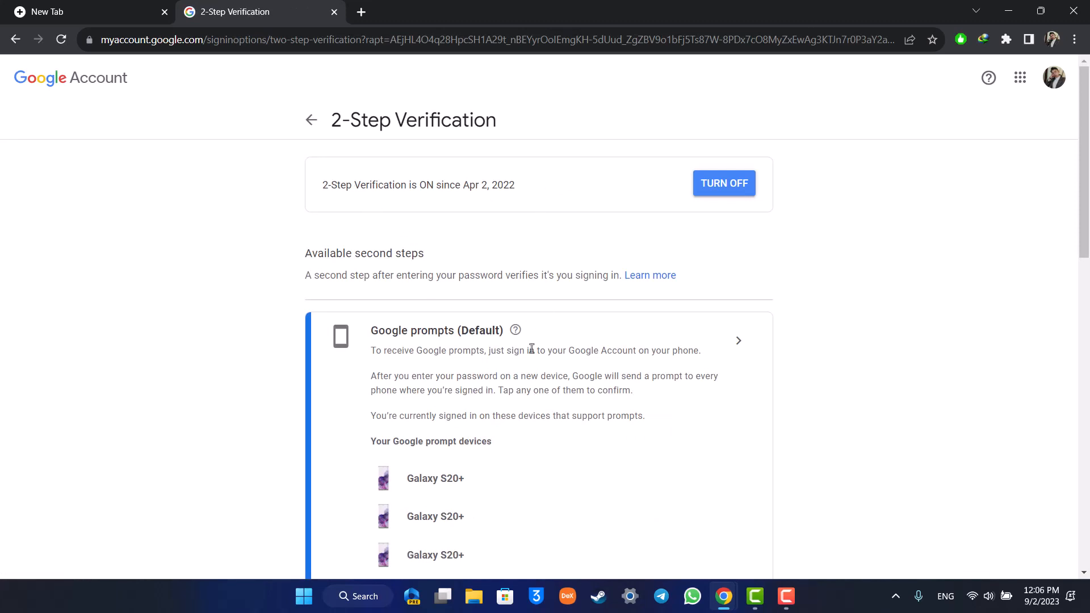
# Reach the App passwords page from the bottom of the 2-Step Verification settings.
pyautogui.scroll(-3)
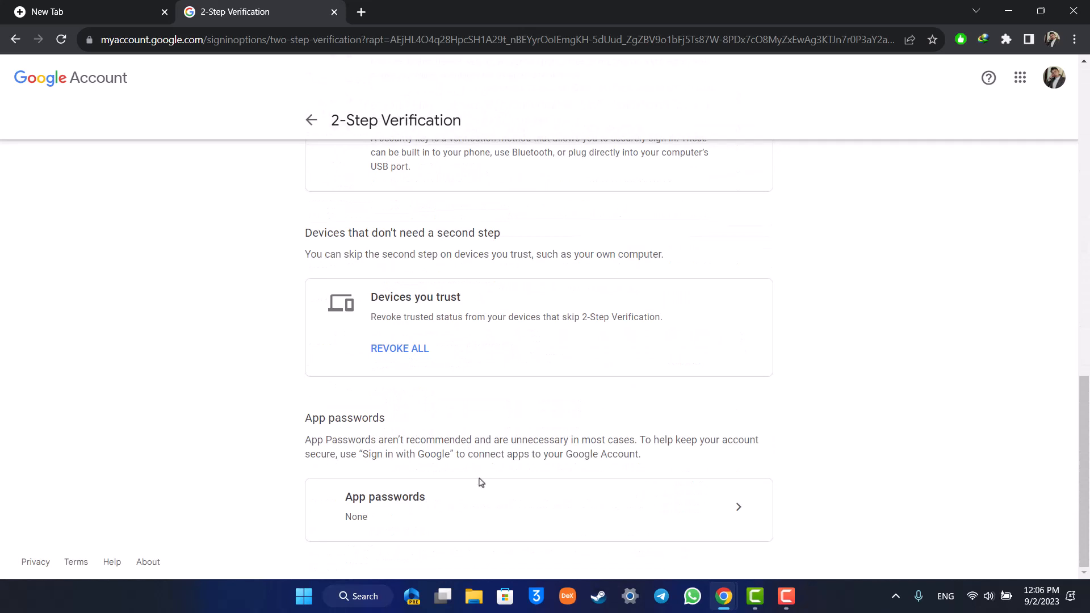
pyautogui.moveTo(739, 516)
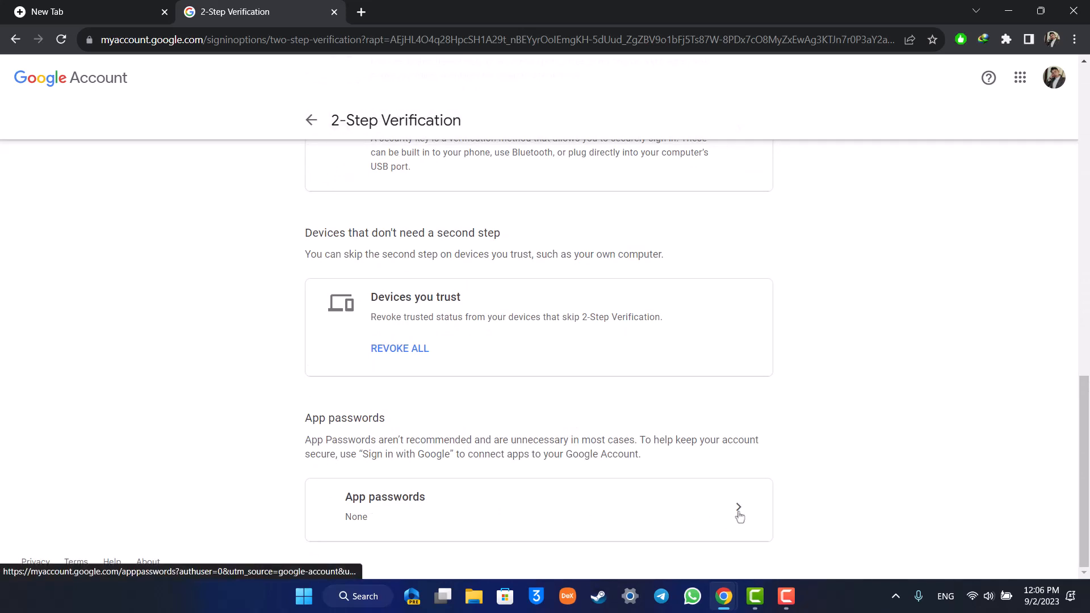
pyautogui.click(537, 510)
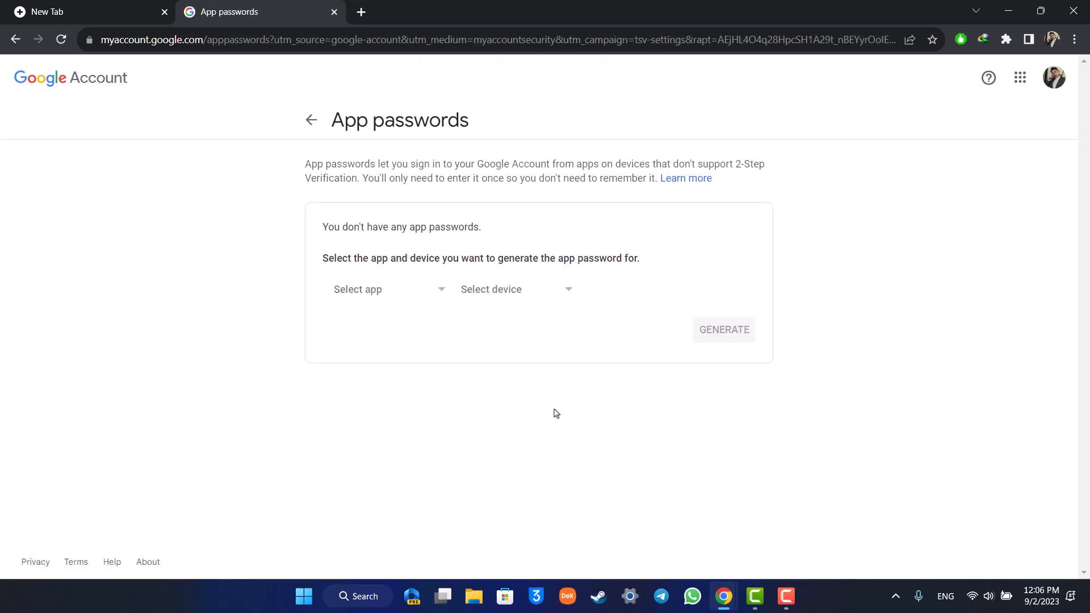
pyautogui.moveTo(376, 298)
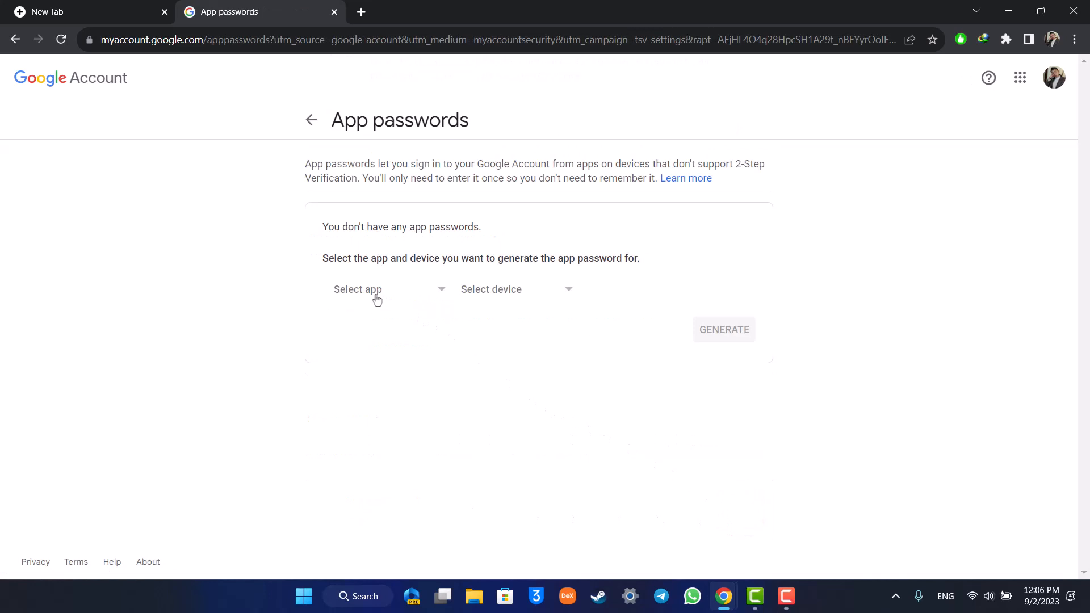
# Generate an app password for Other (Custom name) named 'Smtp Gmail'.
pyautogui.click(386, 289)
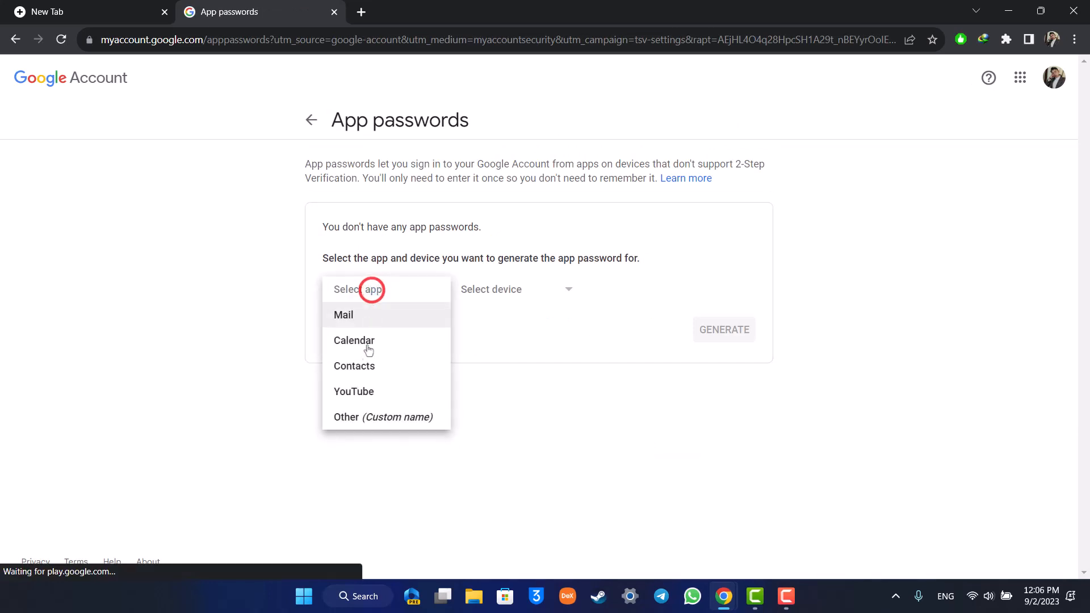
pyautogui.click(382, 417)
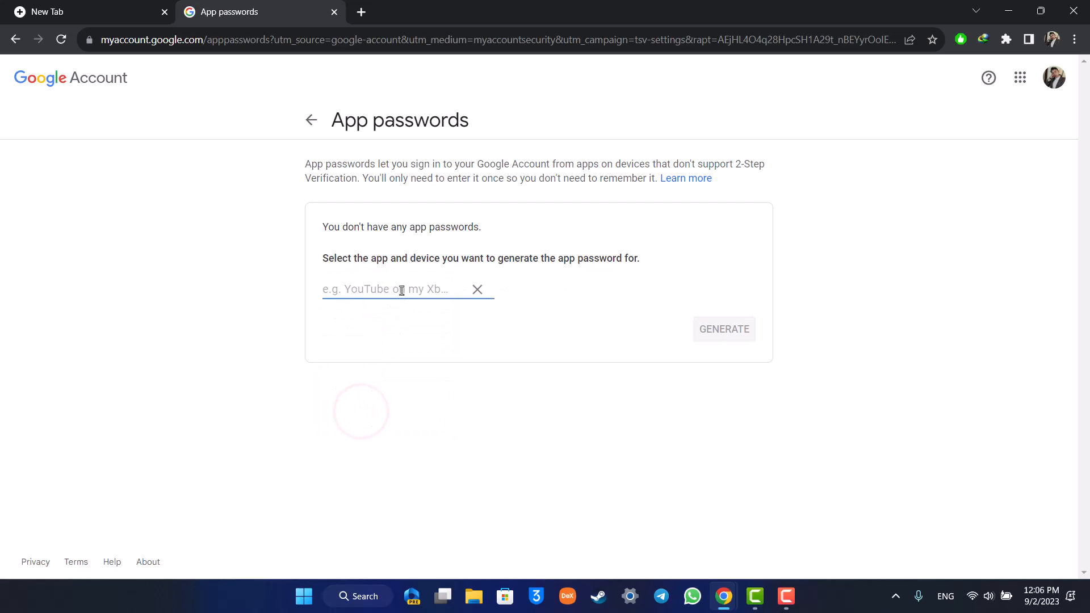
pyautogui.write('Smtp Gmail')
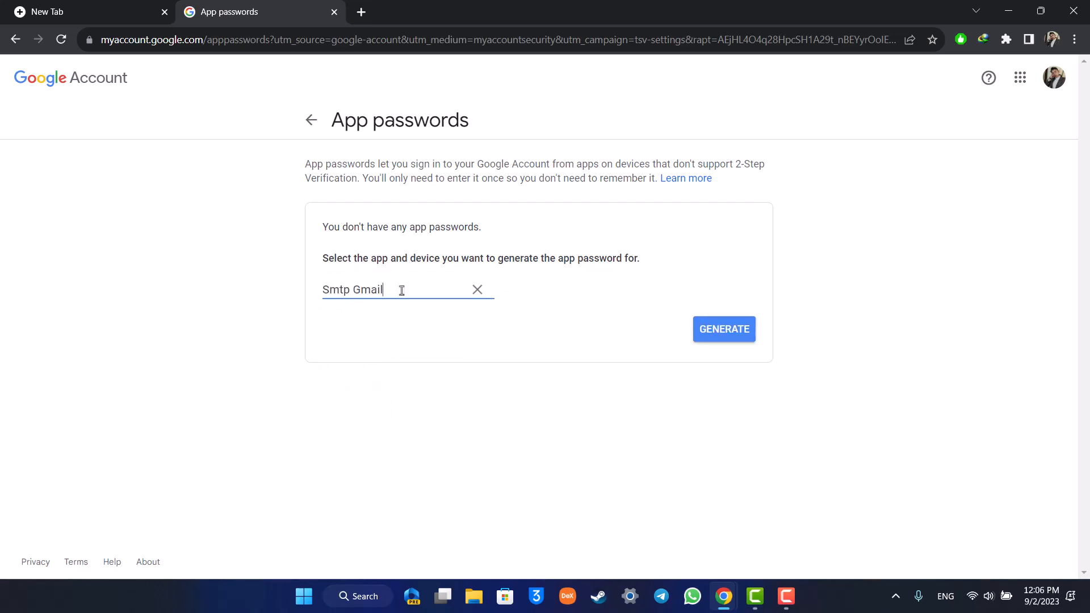
pyautogui.click(724, 329)
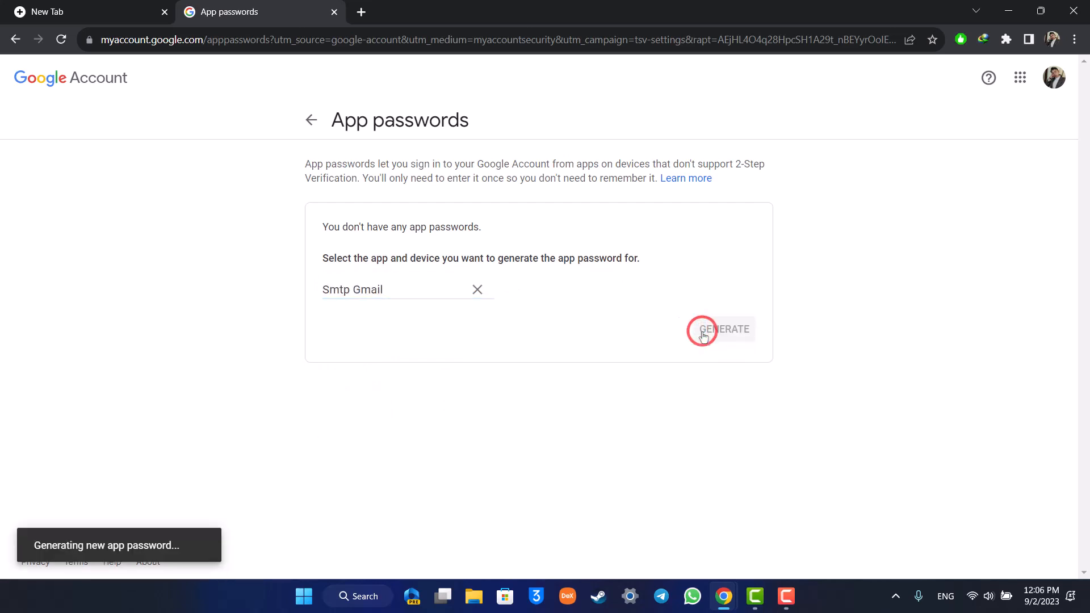
pyautogui.click(724, 329)
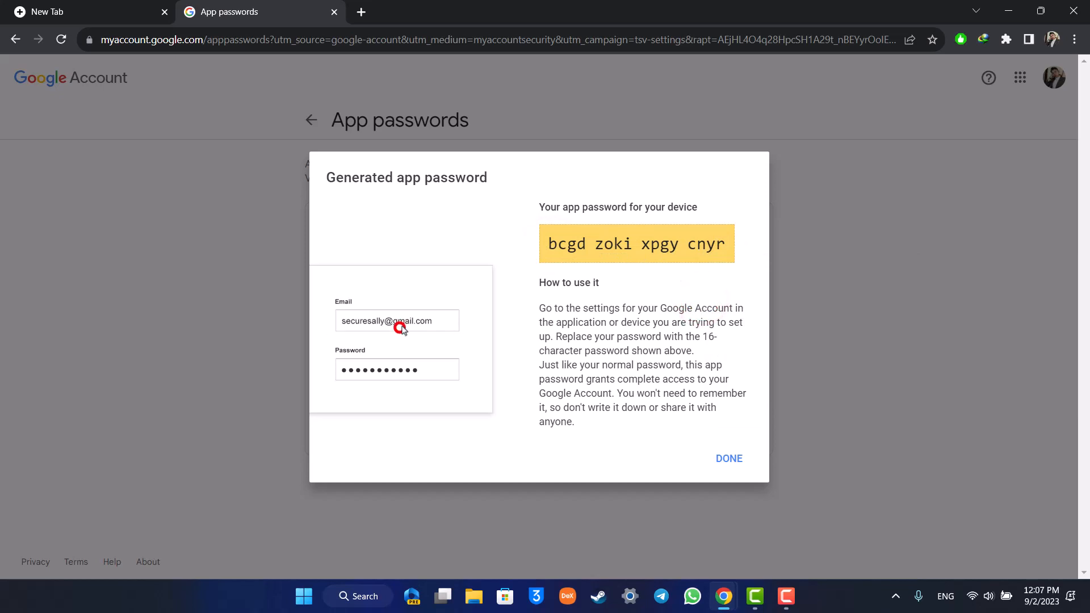
pyautogui.moveTo(619, 352)
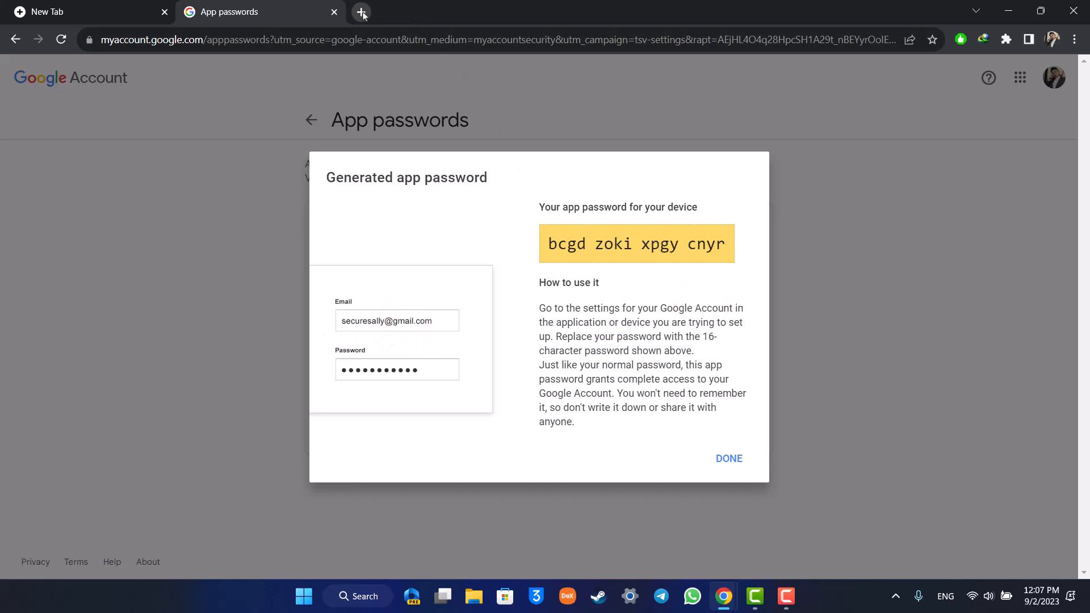
# Search 'smtp test tool' in a new tab and go to the GMass SMTP Test Tool result.
pyautogui.click(361, 12)
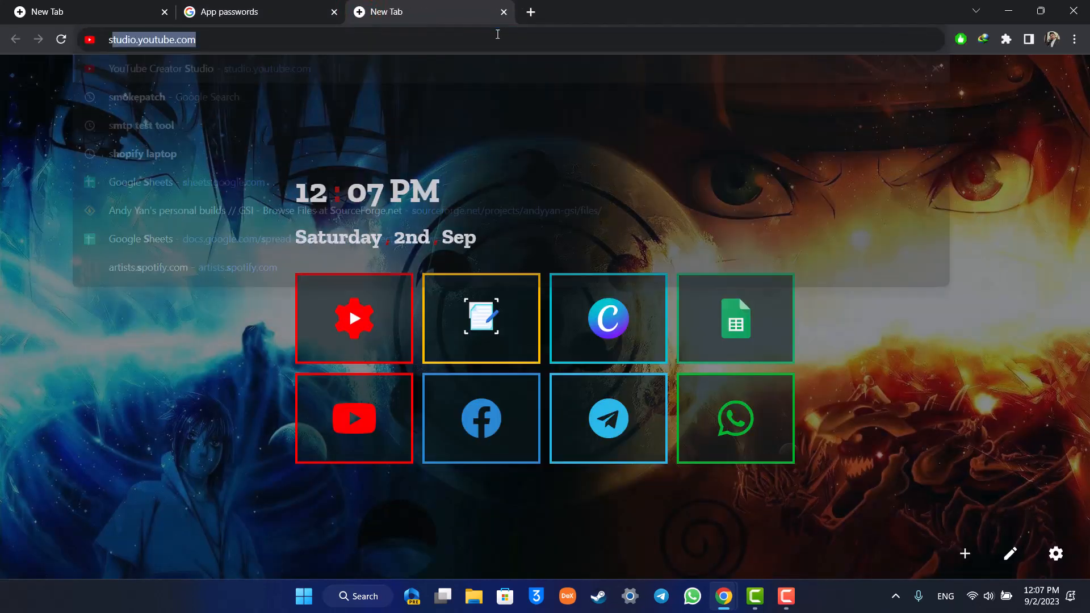
pyautogui.click(141, 126)
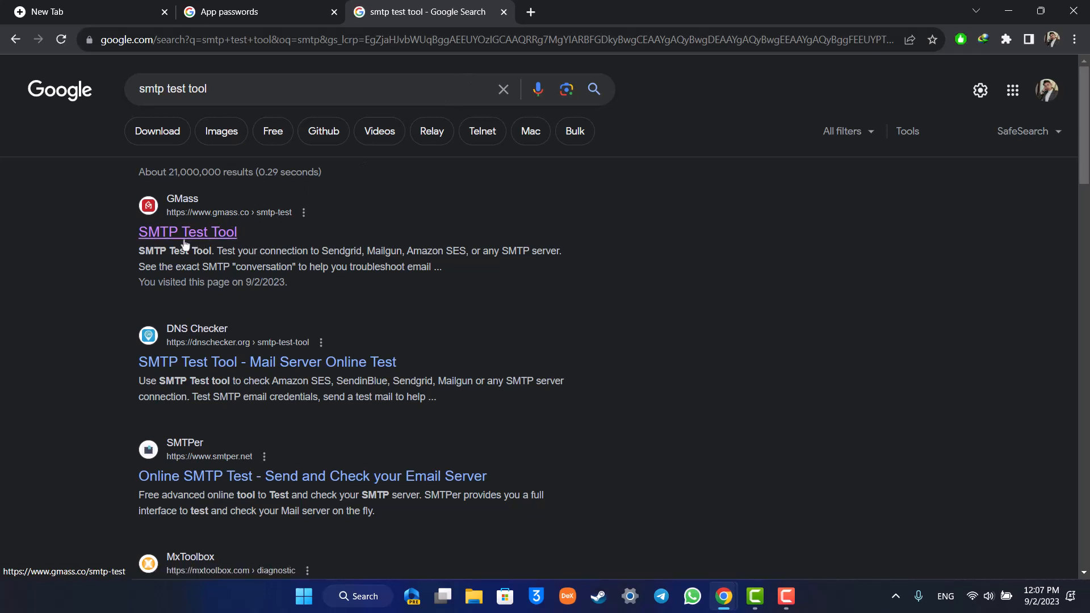
pyautogui.moveTo(187, 236)
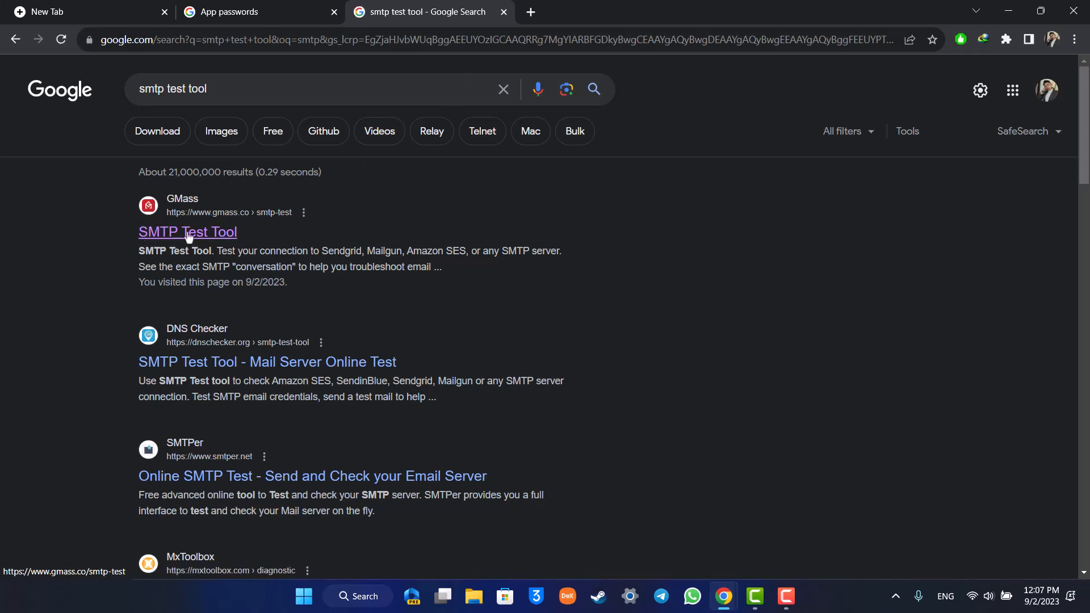
pyautogui.click(188, 232)
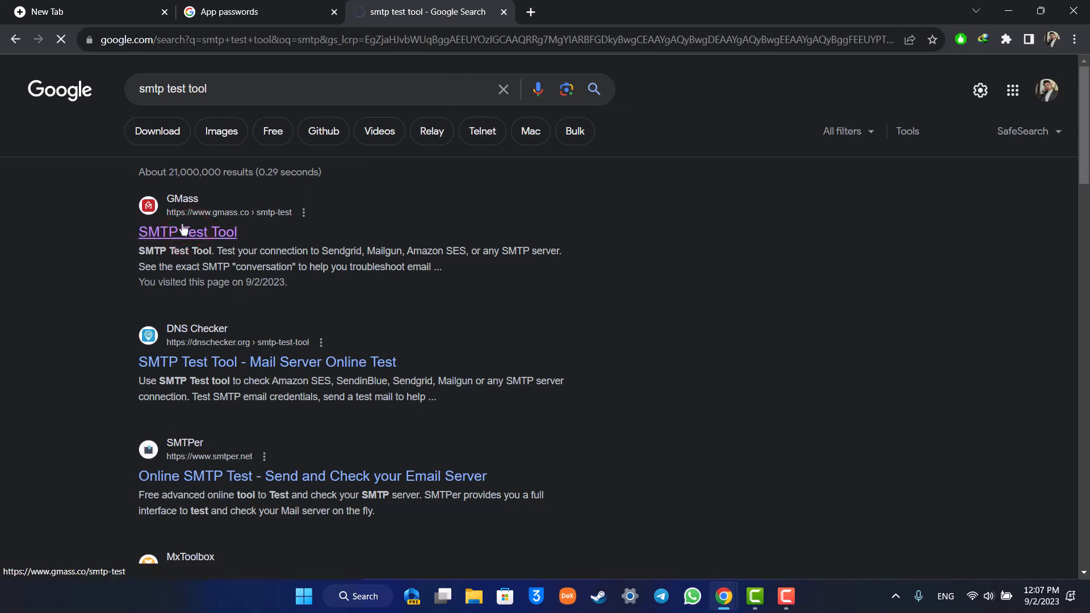
pyautogui.click(187, 232)
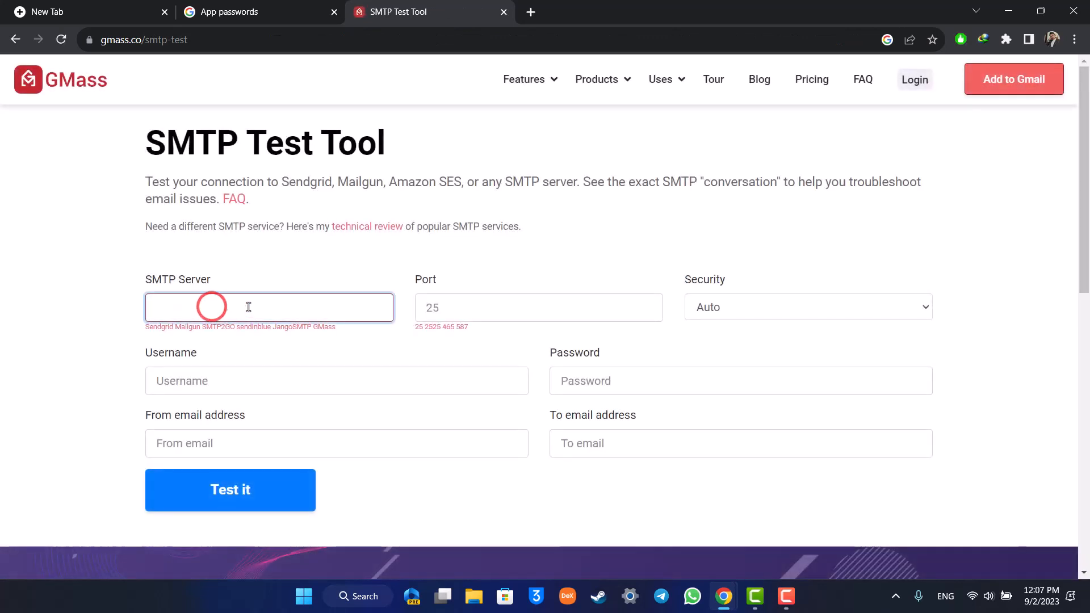
# Enter smtp.gmail.com as SMTP Server and bring the generated app password into the Password field.
pyautogui.write('smpto')
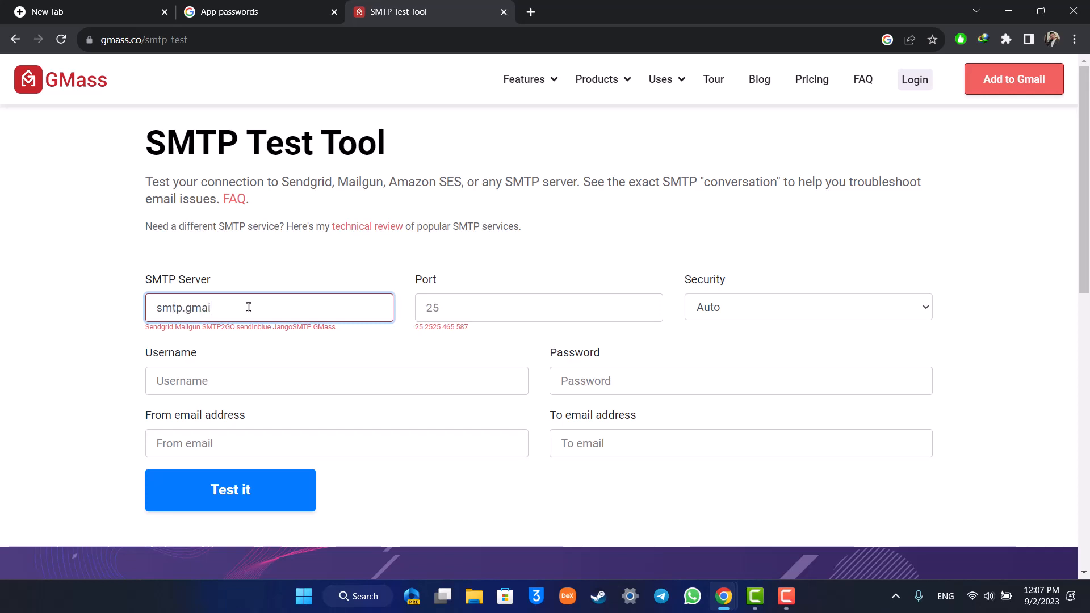
pyautogui.write('l.com')
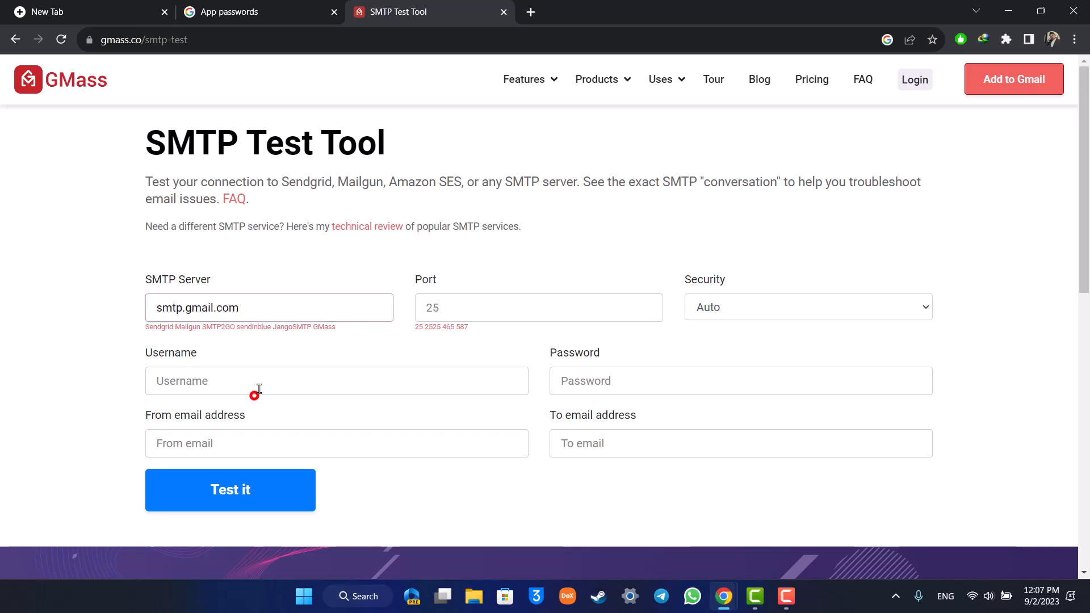
pyautogui.click(257, 12)
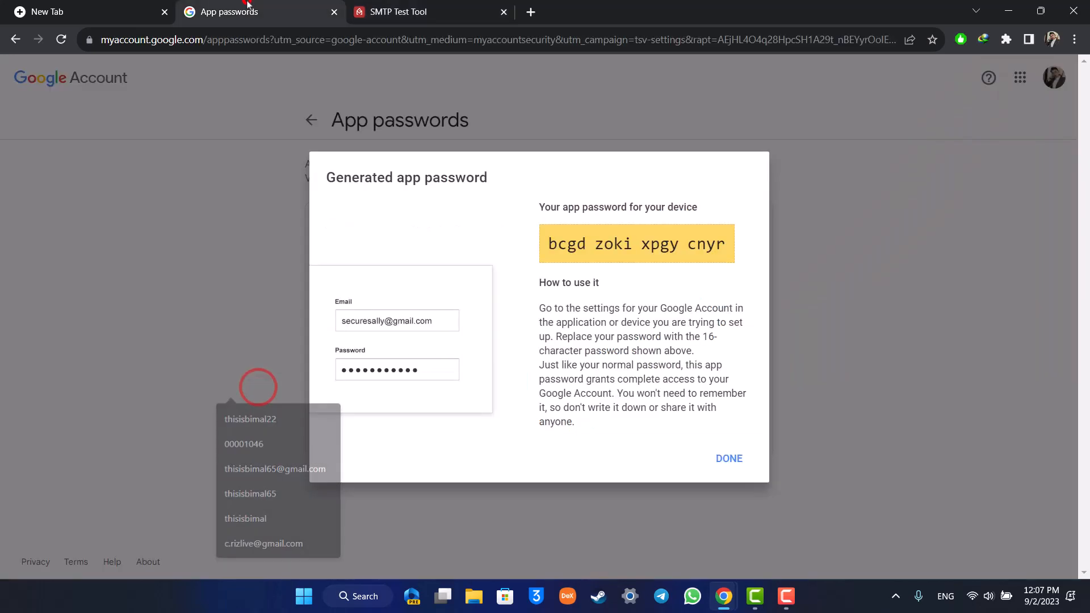
pyautogui.click(429, 12)
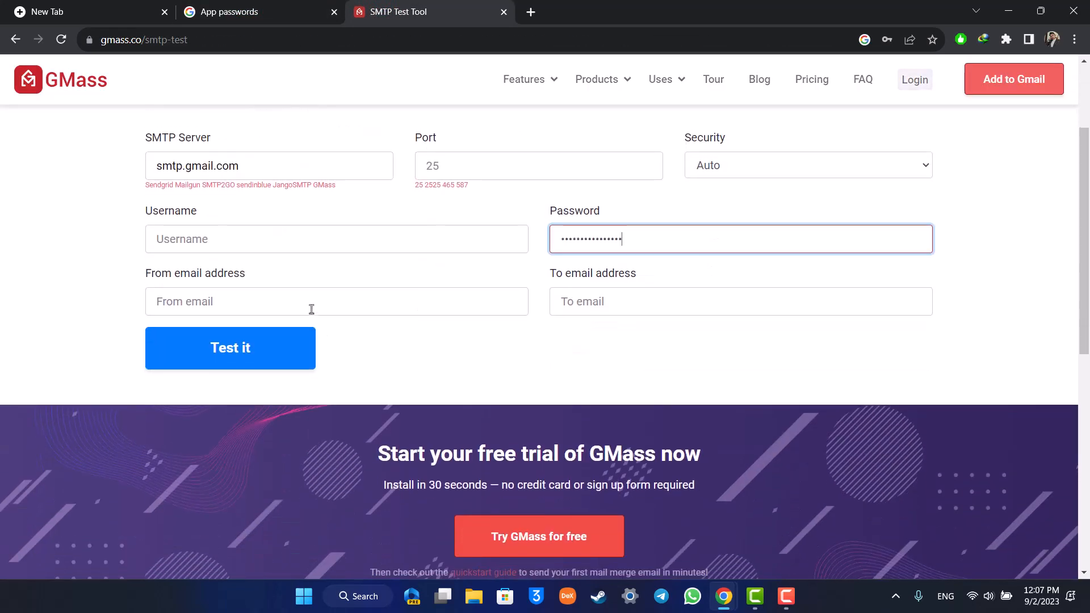
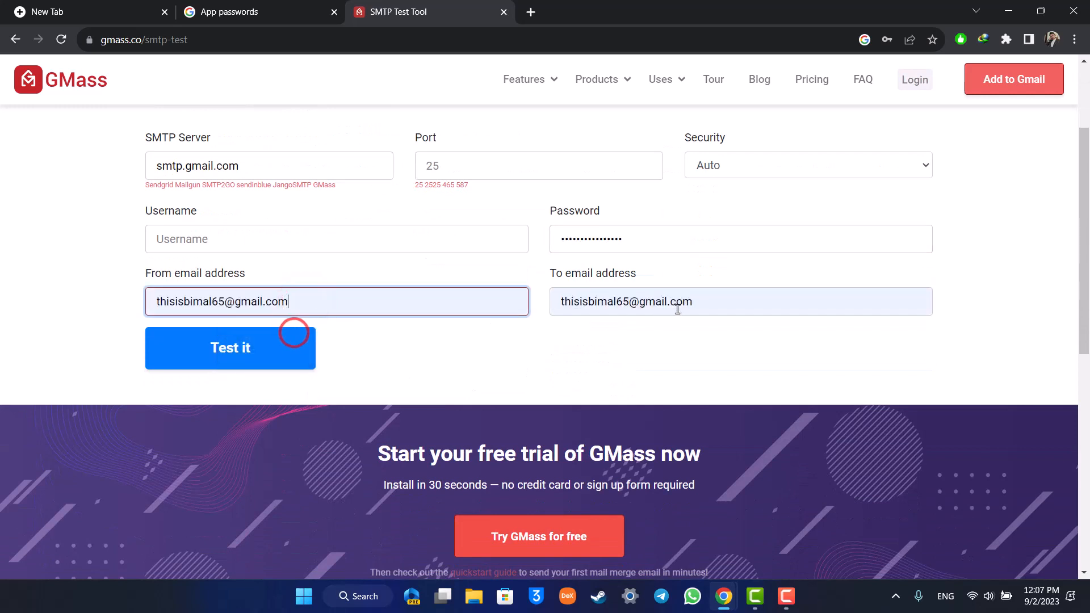
pyautogui.click(336, 238)
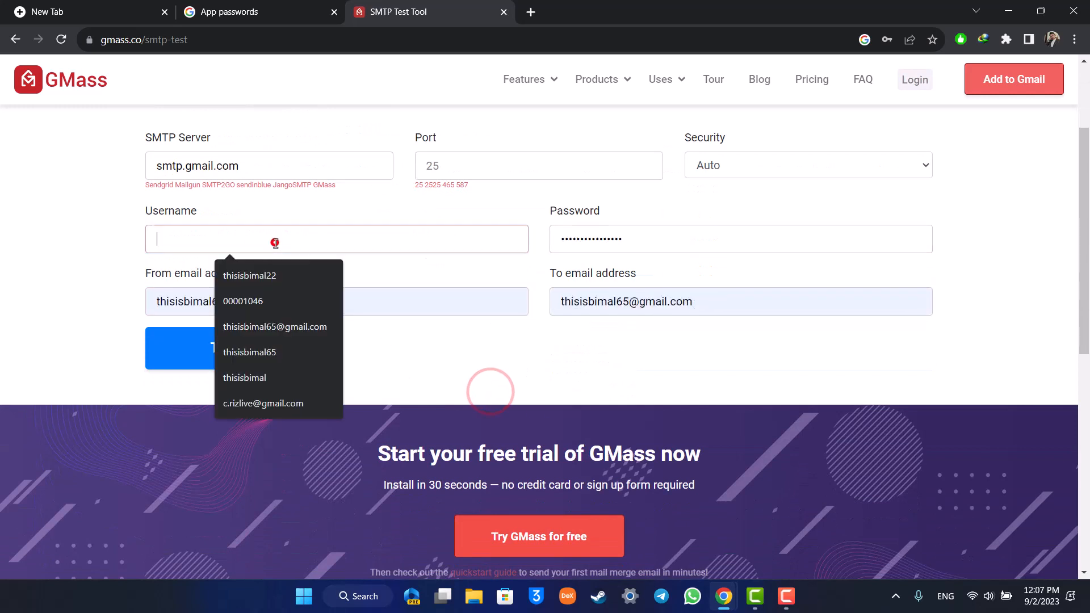
pyautogui.click(248, 274)
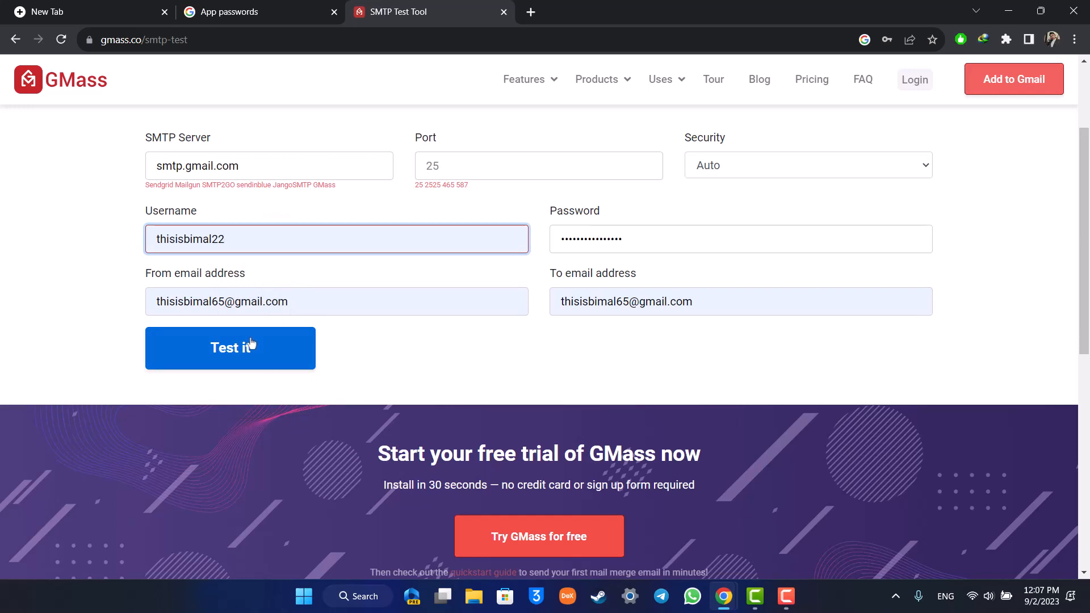
pyautogui.scroll(3)
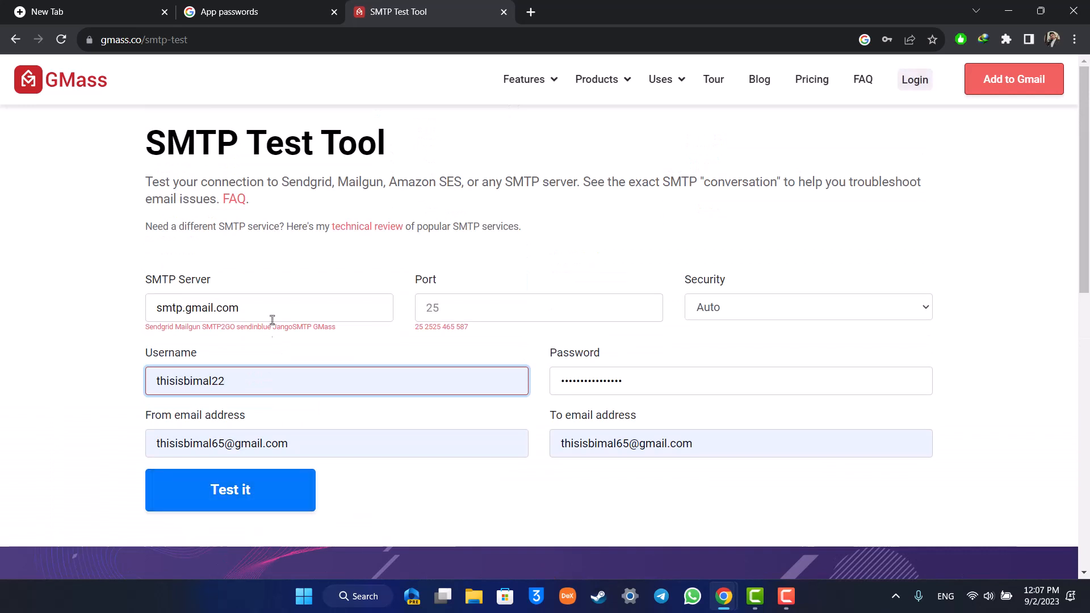